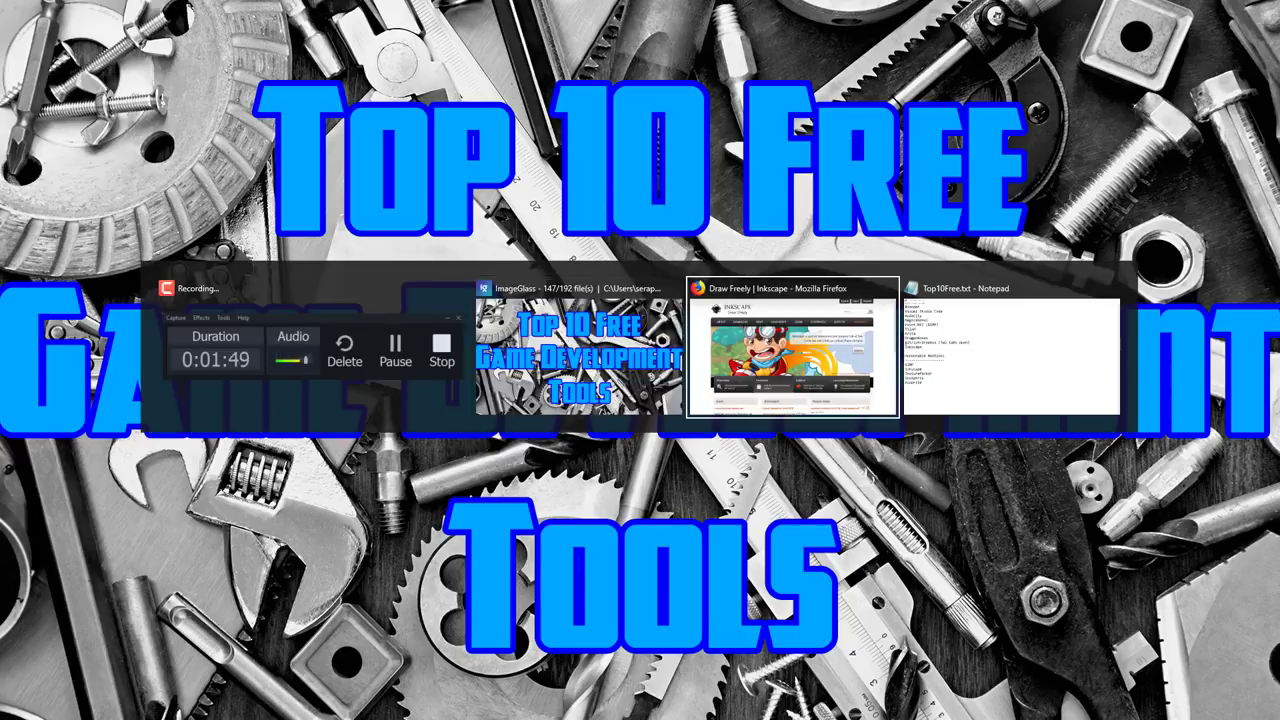
pyautogui.click(791, 350)
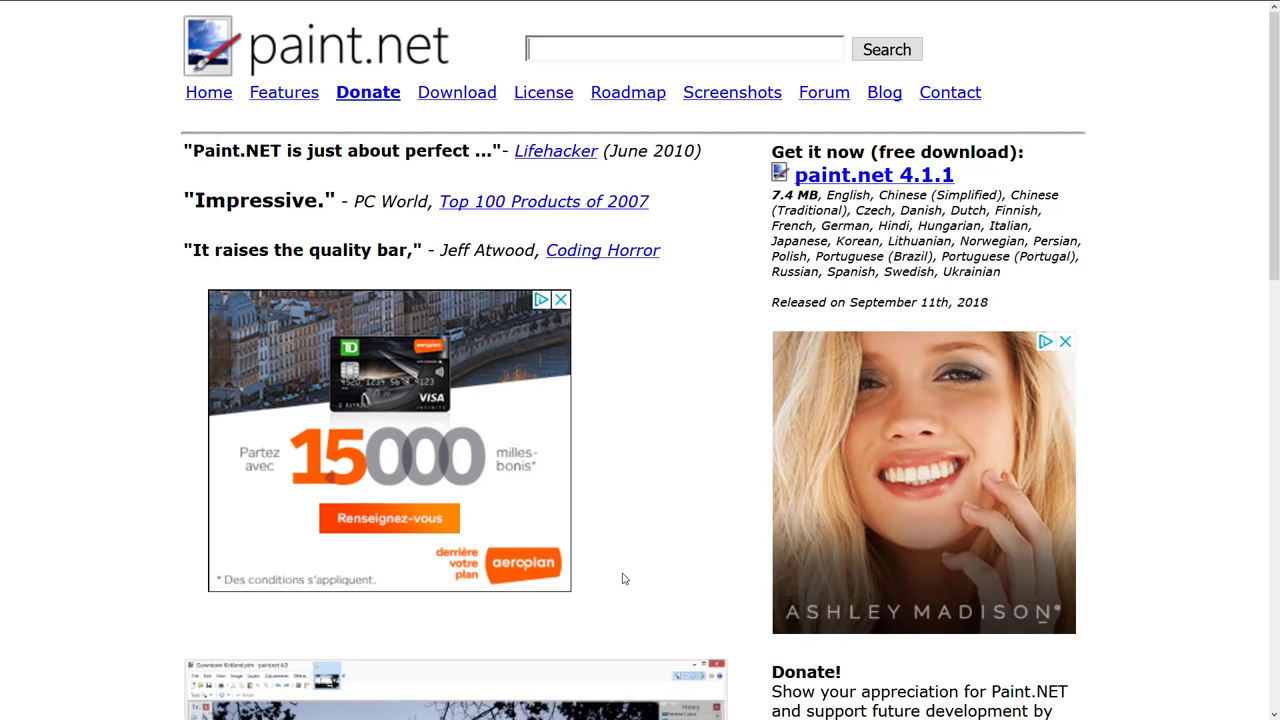
# - Scroll down the getpaint.net homepage offering paint.net 4.1.1 as a free download
pyautogui.scroll(-3)
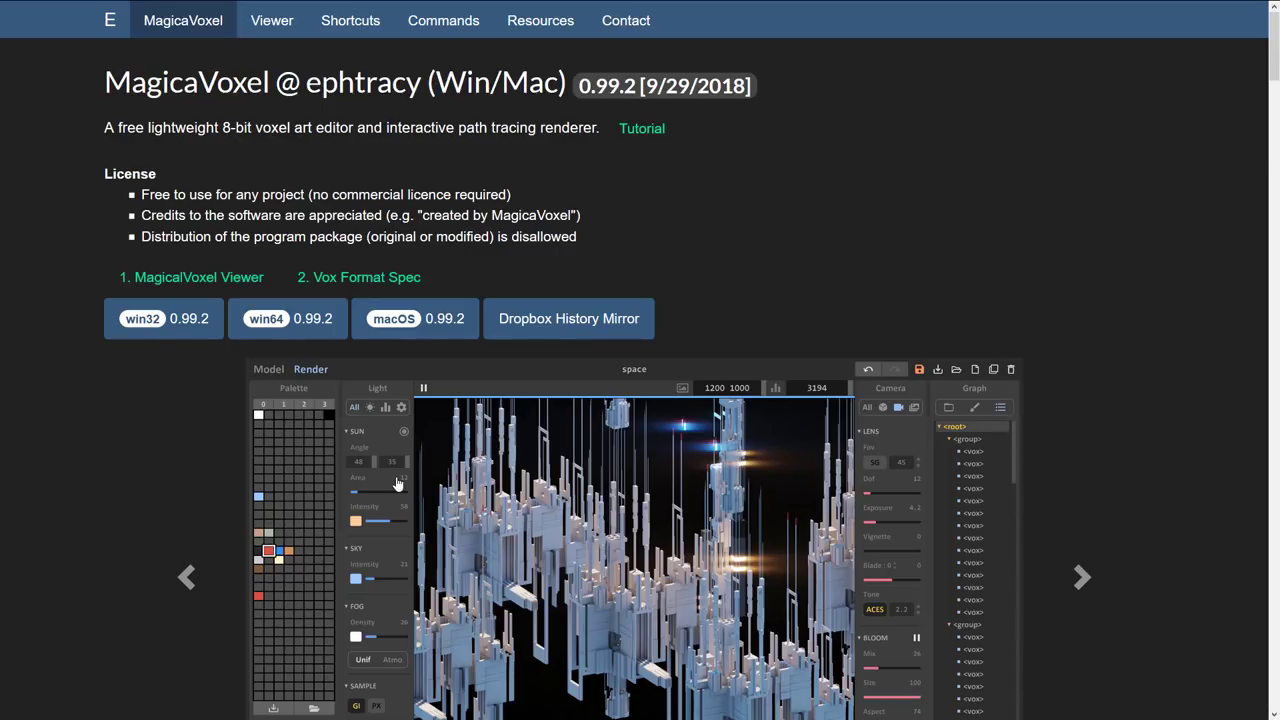
# - Scroll down the MagicaVoxel site to its free-use license and download builds
pyautogui.scroll(-3)
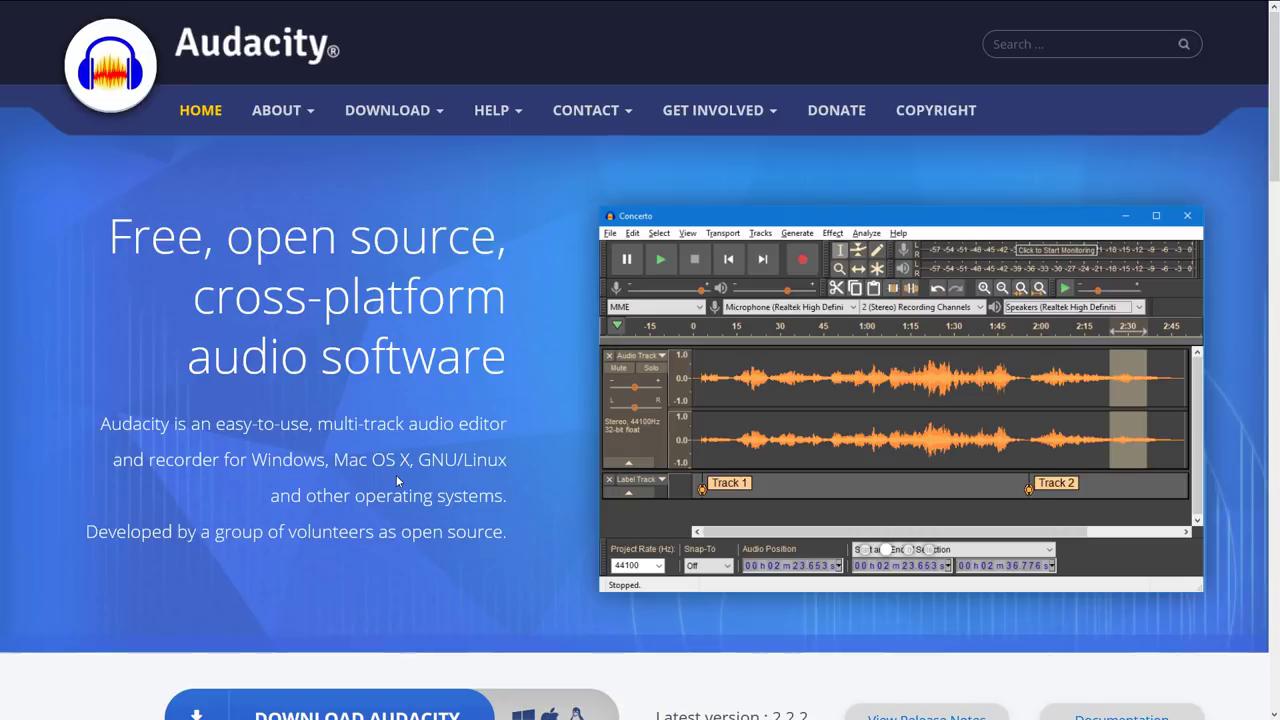
# - Click on the audacityteam.org homepage for the free, open-source audio editor
pyautogui.click(660, 259)
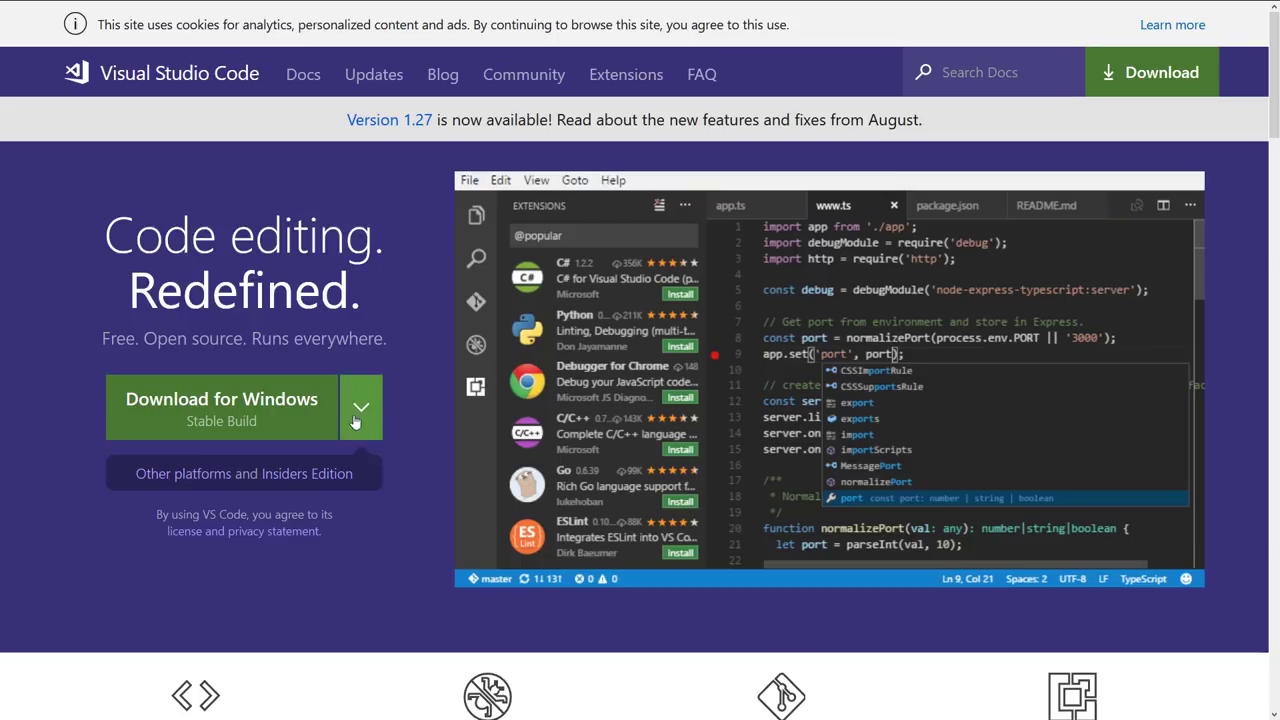
pyautogui.click(360, 407)
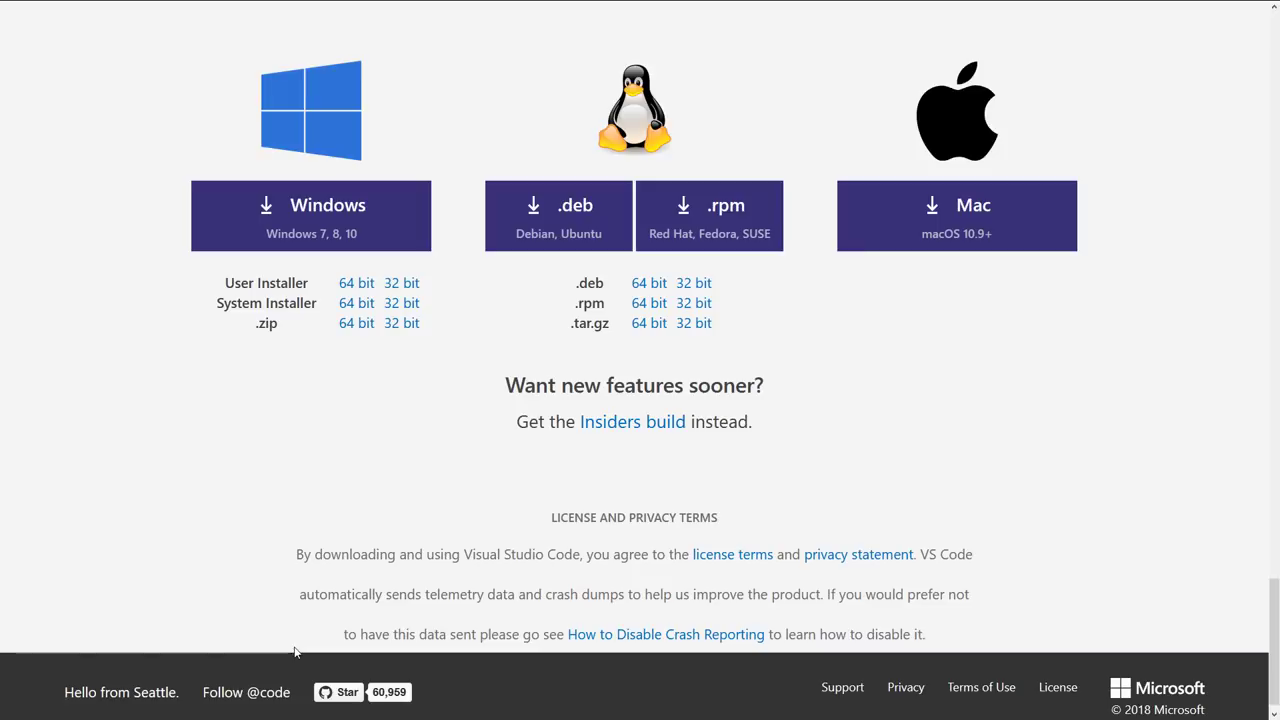
pyautogui.moveTo(558, 216)
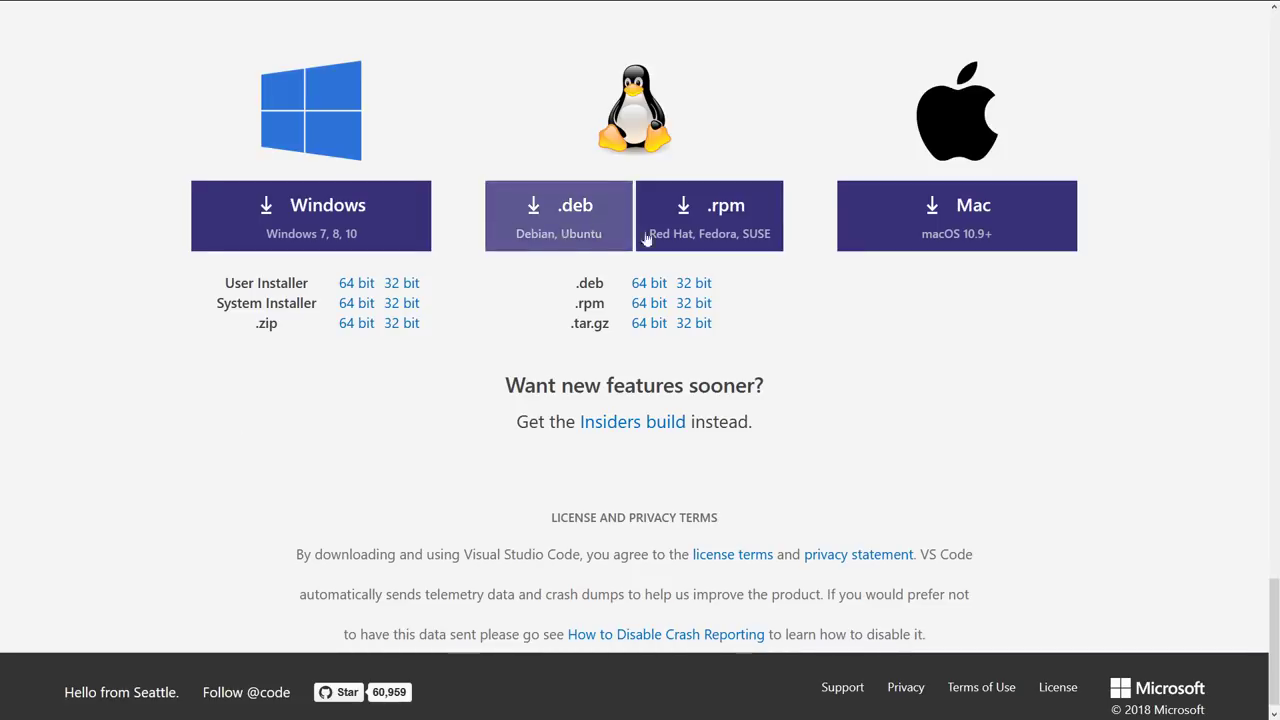
pyautogui.moveTo(883, 380)
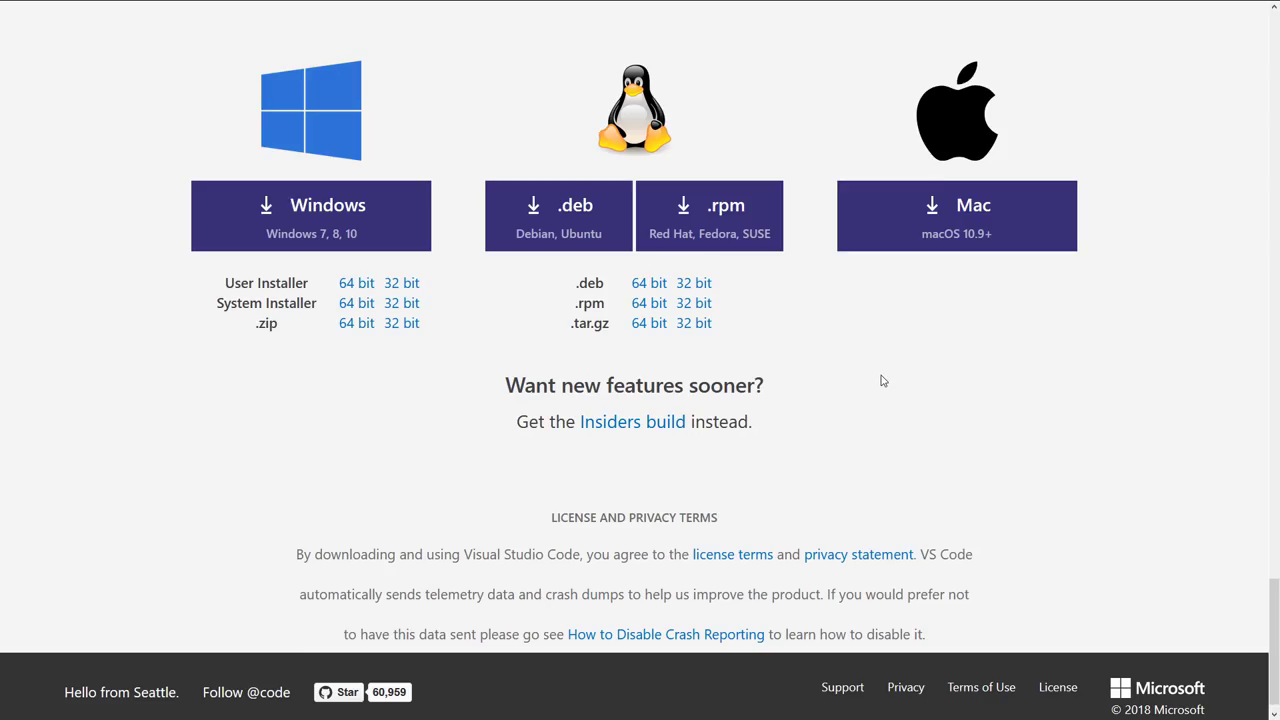
pyautogui.moveTo(840, 358)
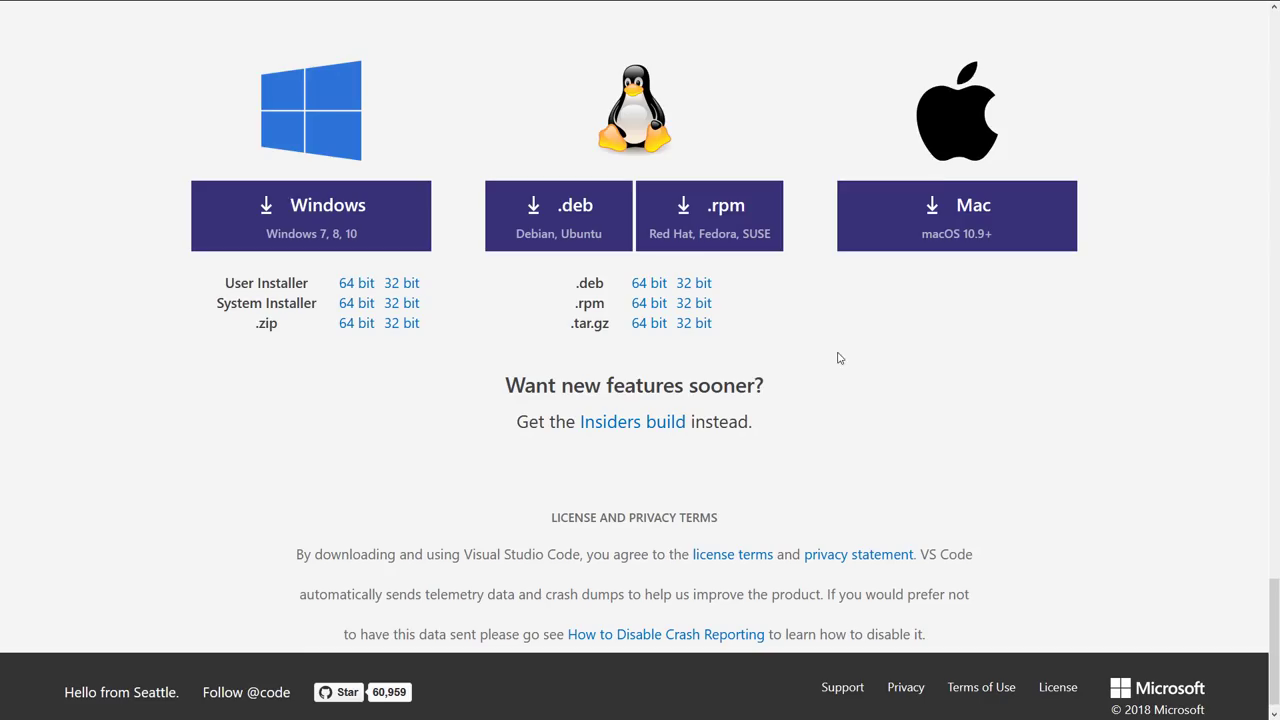